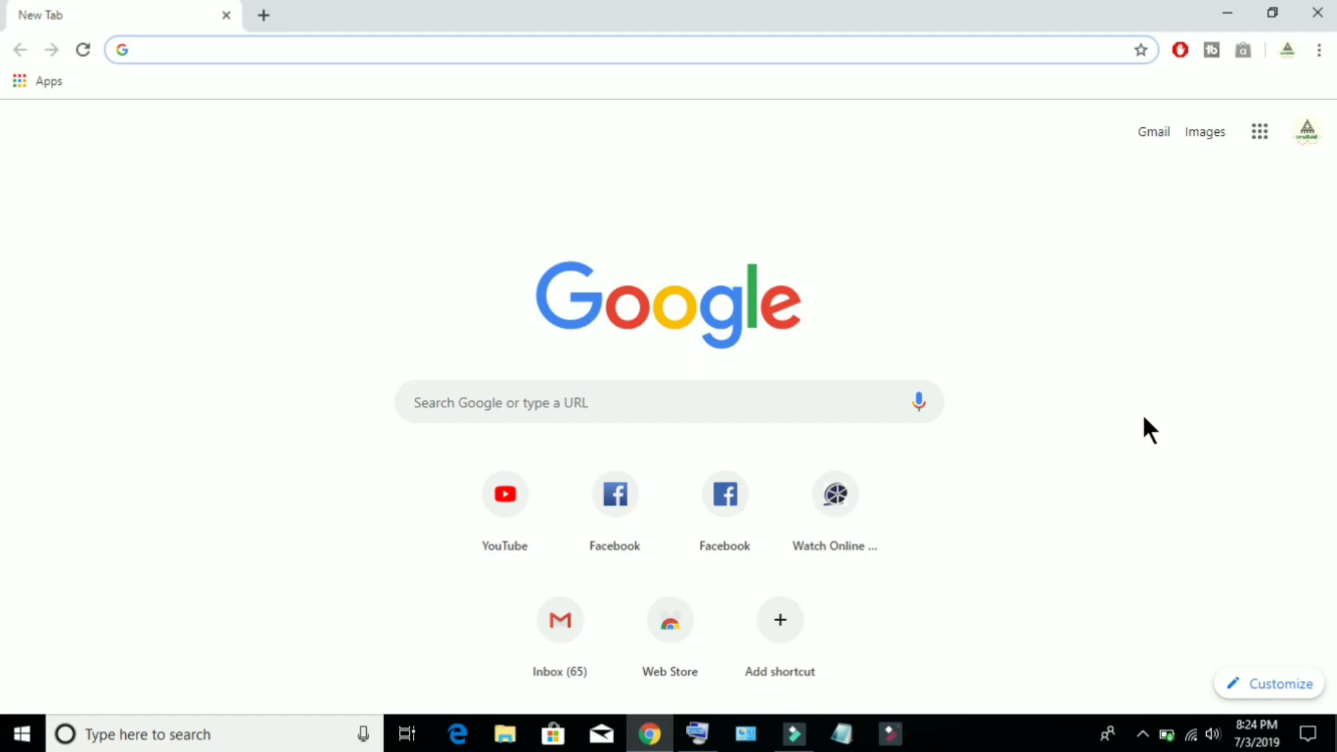
mouse_move(1208, 235)
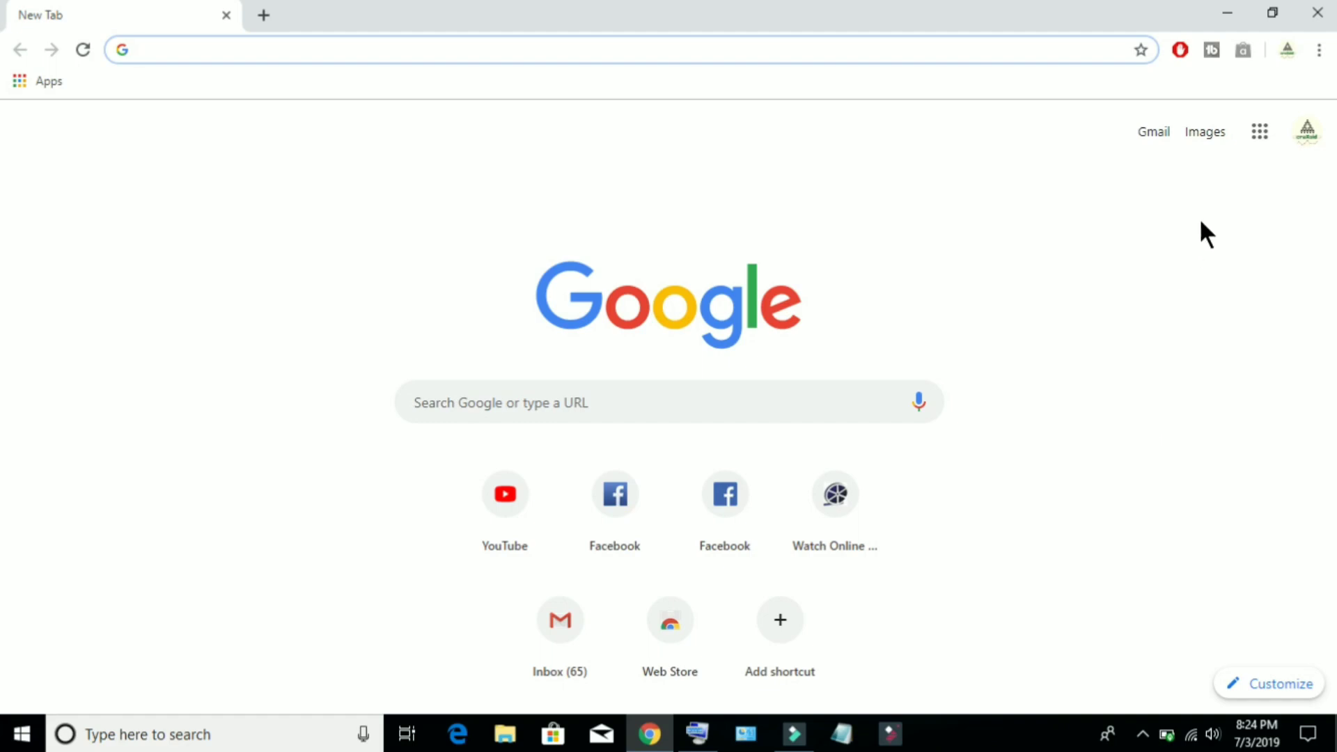
Go to the Extensions page via the Chrome menu's More tools
click(1318, 50)
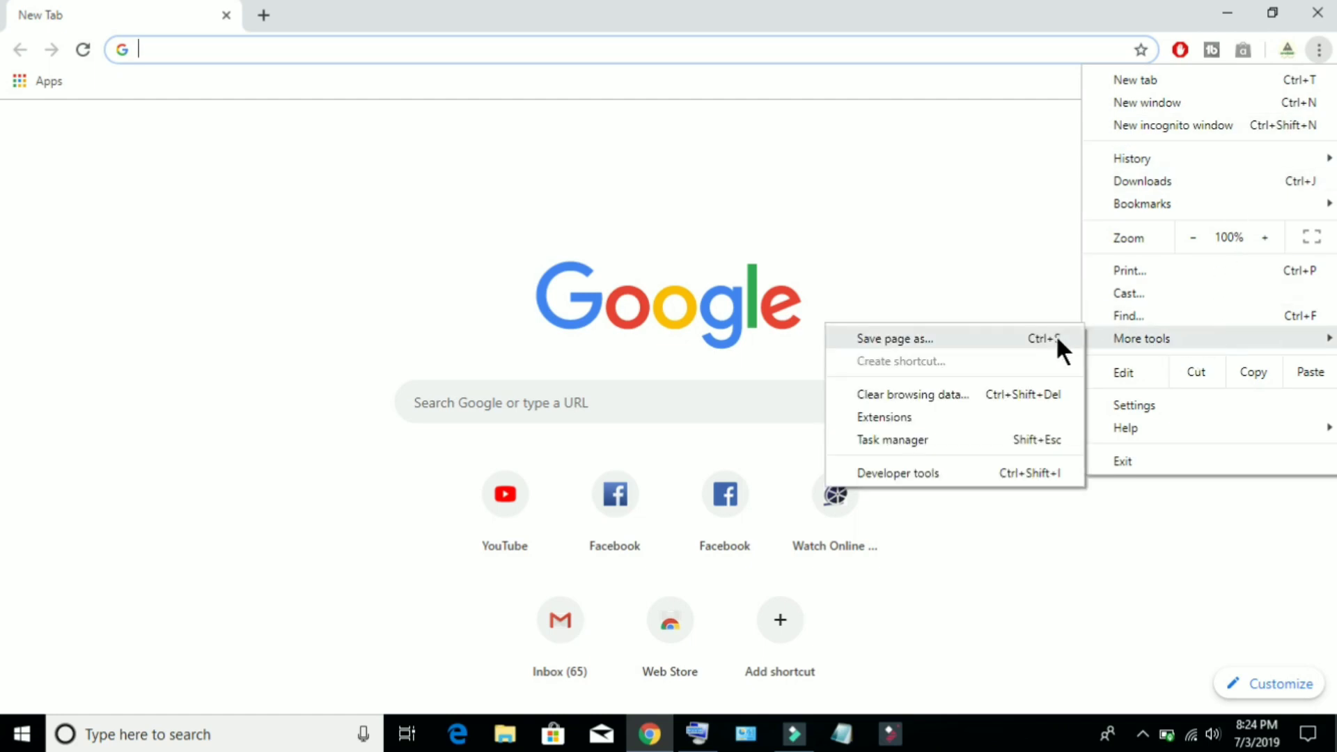
click(885, 417)
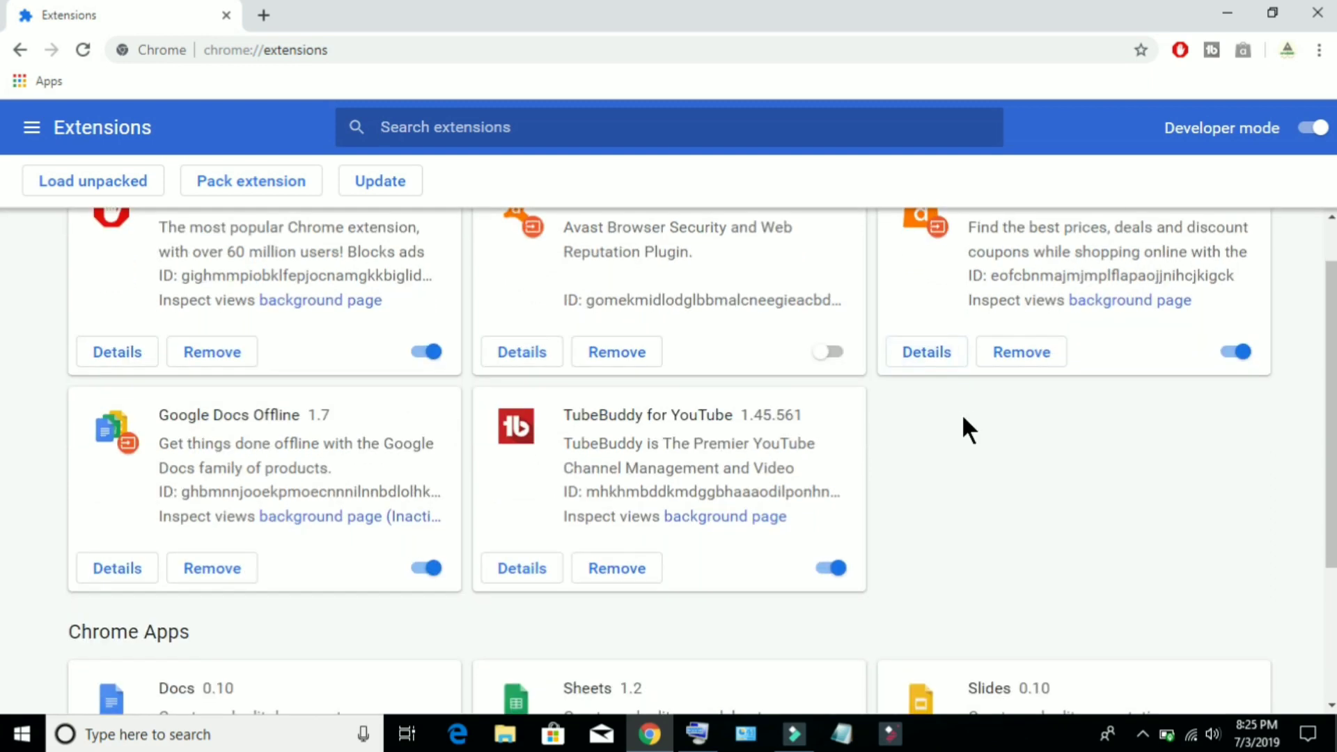
Open the Chrome Web Store from the Extensions side panel
click(31, 127)
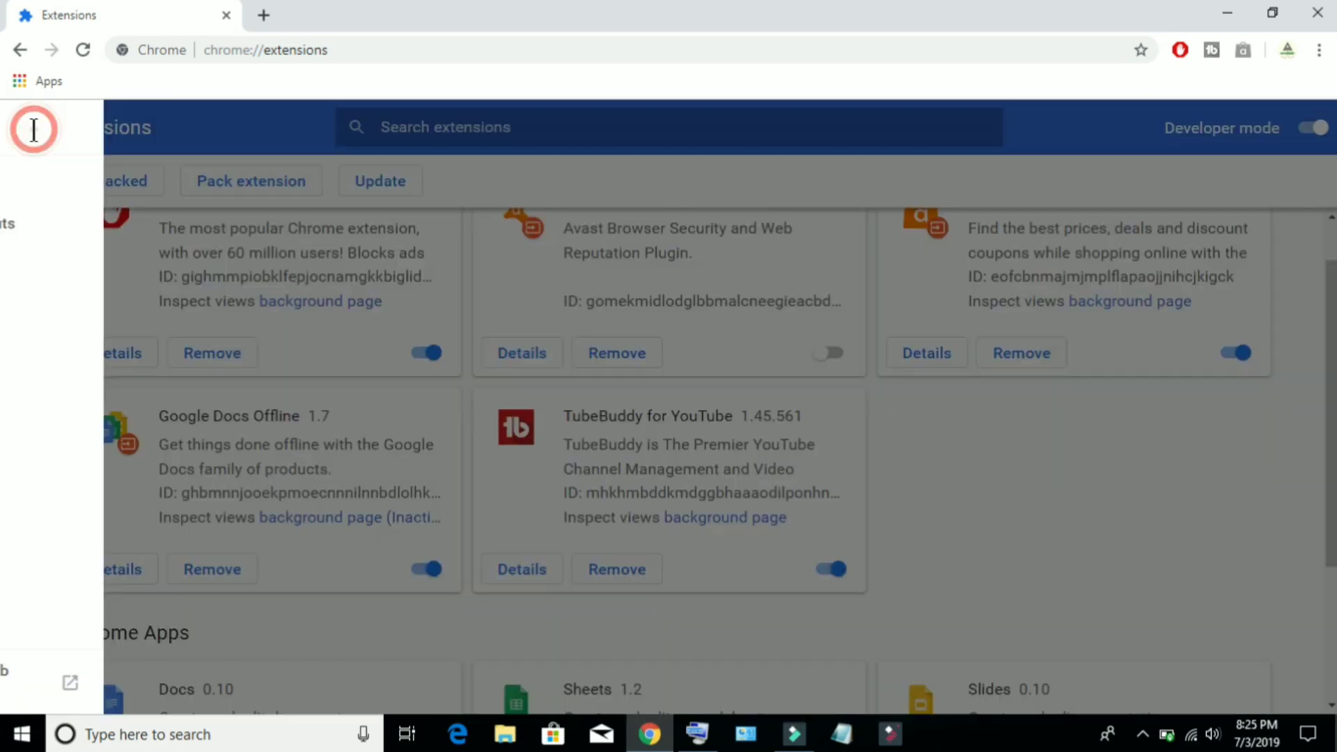
click(34, 126)
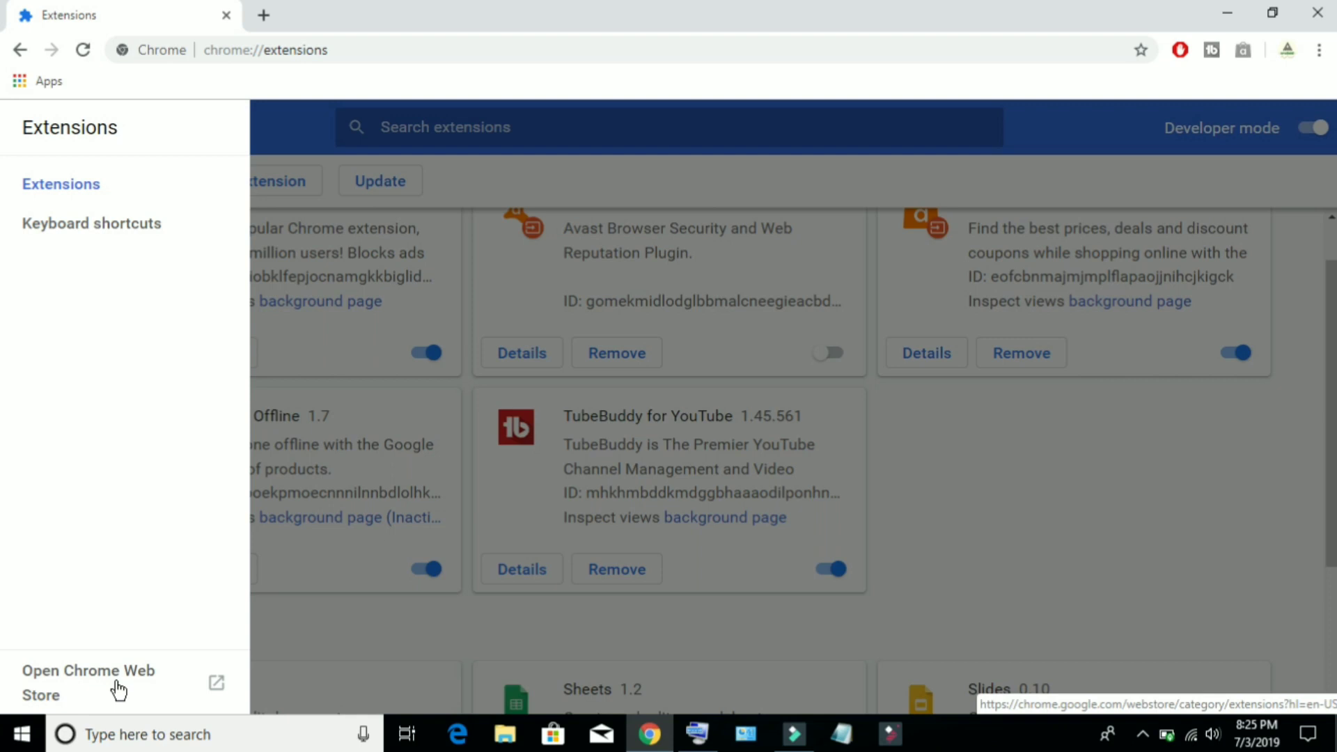
click(89, 682)
text(counter for m)
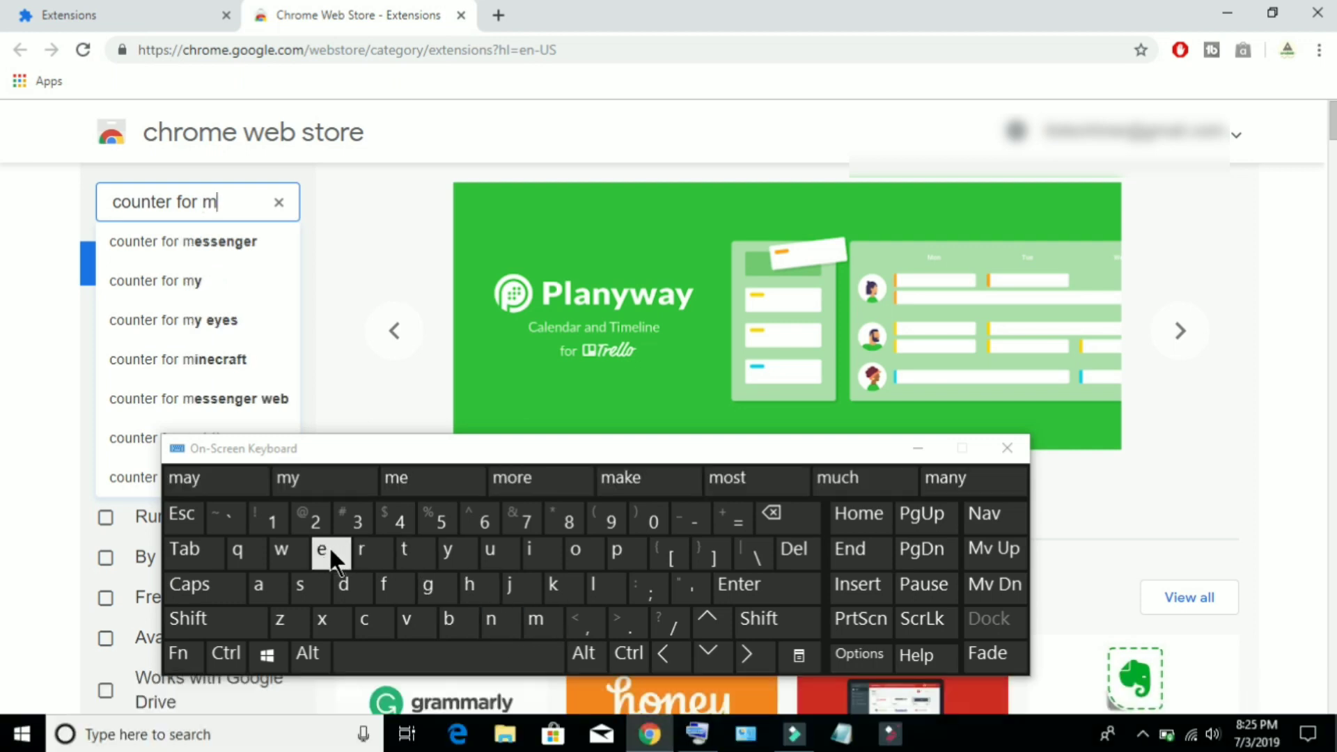
Search the store for 'counter for messenger' and add Counter for Messenger to Chrome
click(182, 242)
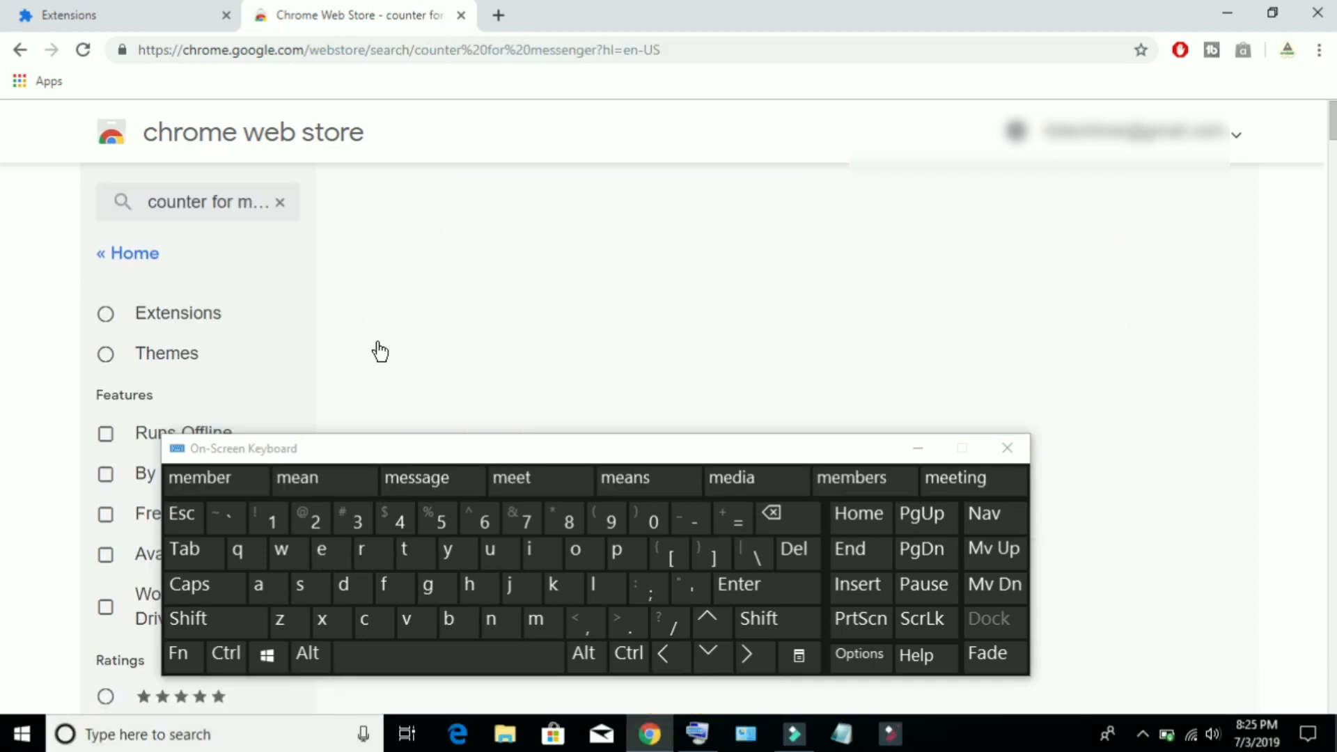
click(1007, 448)
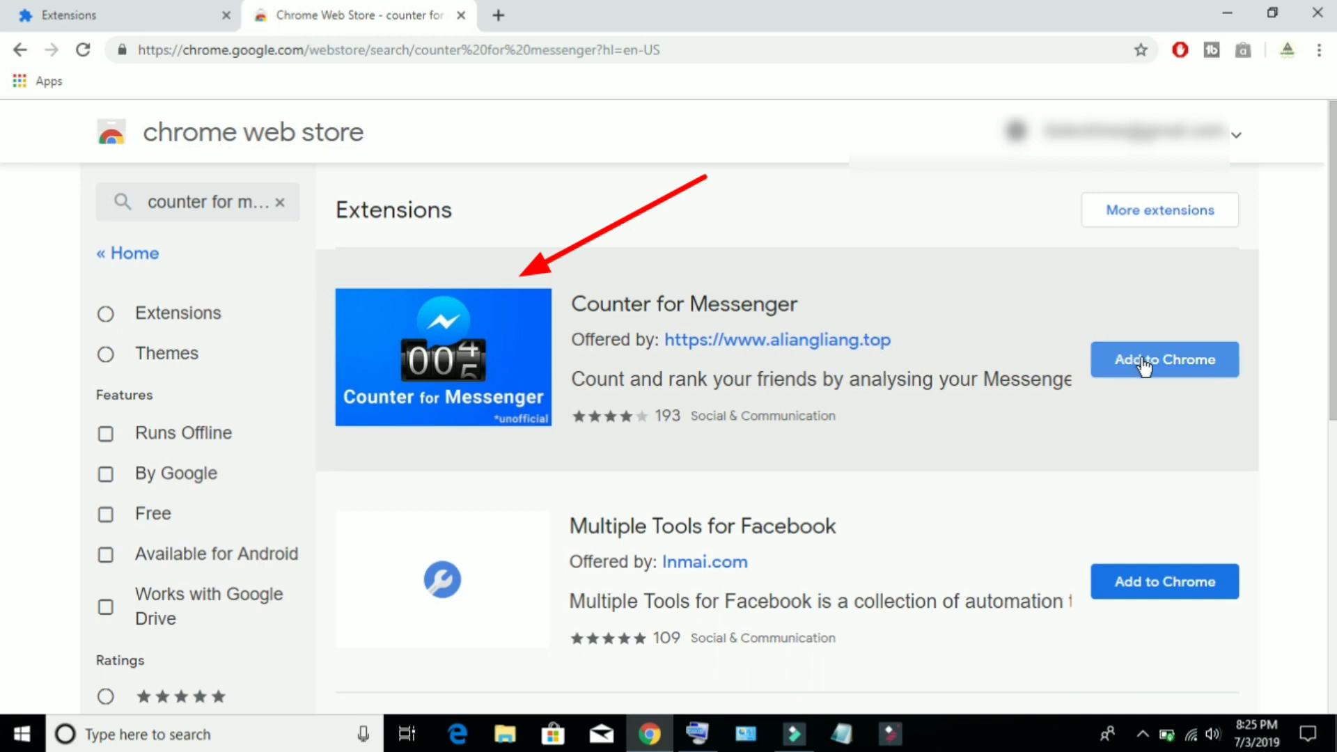
click(1163, 359)
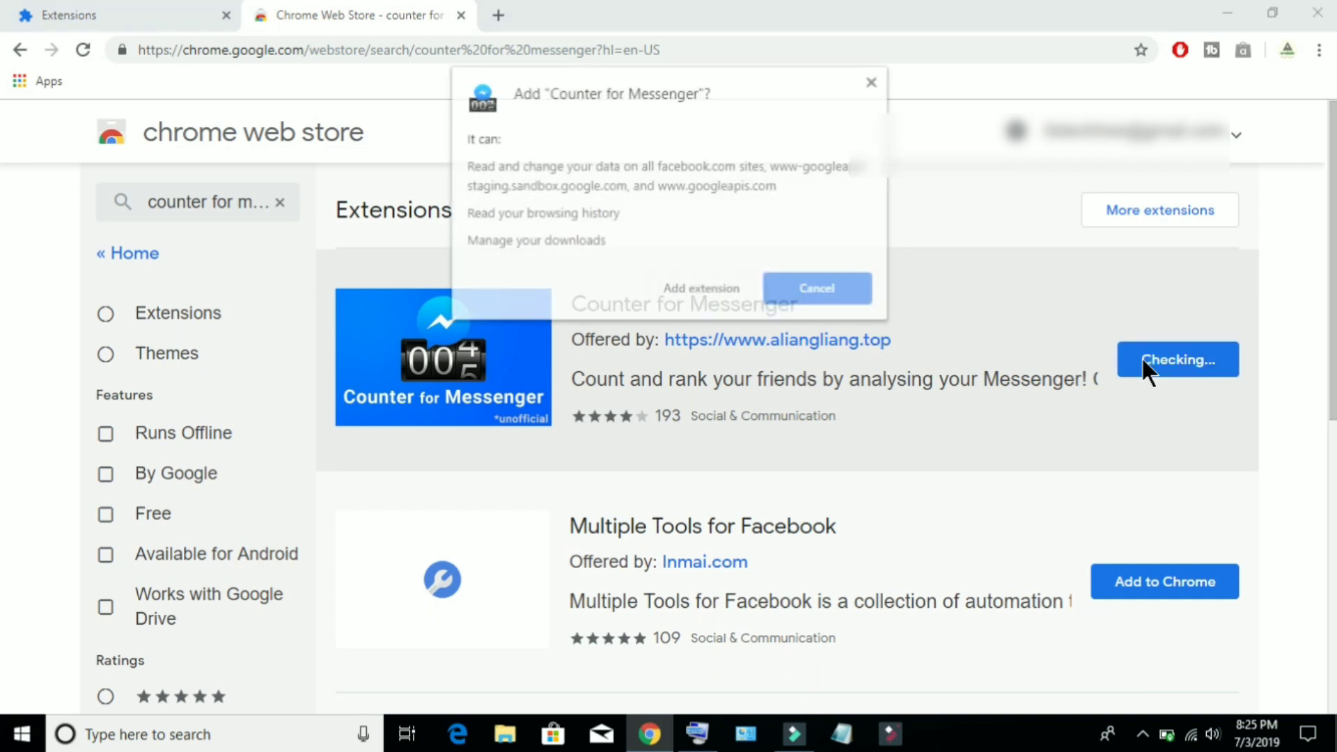
mouse_move(751, 303)
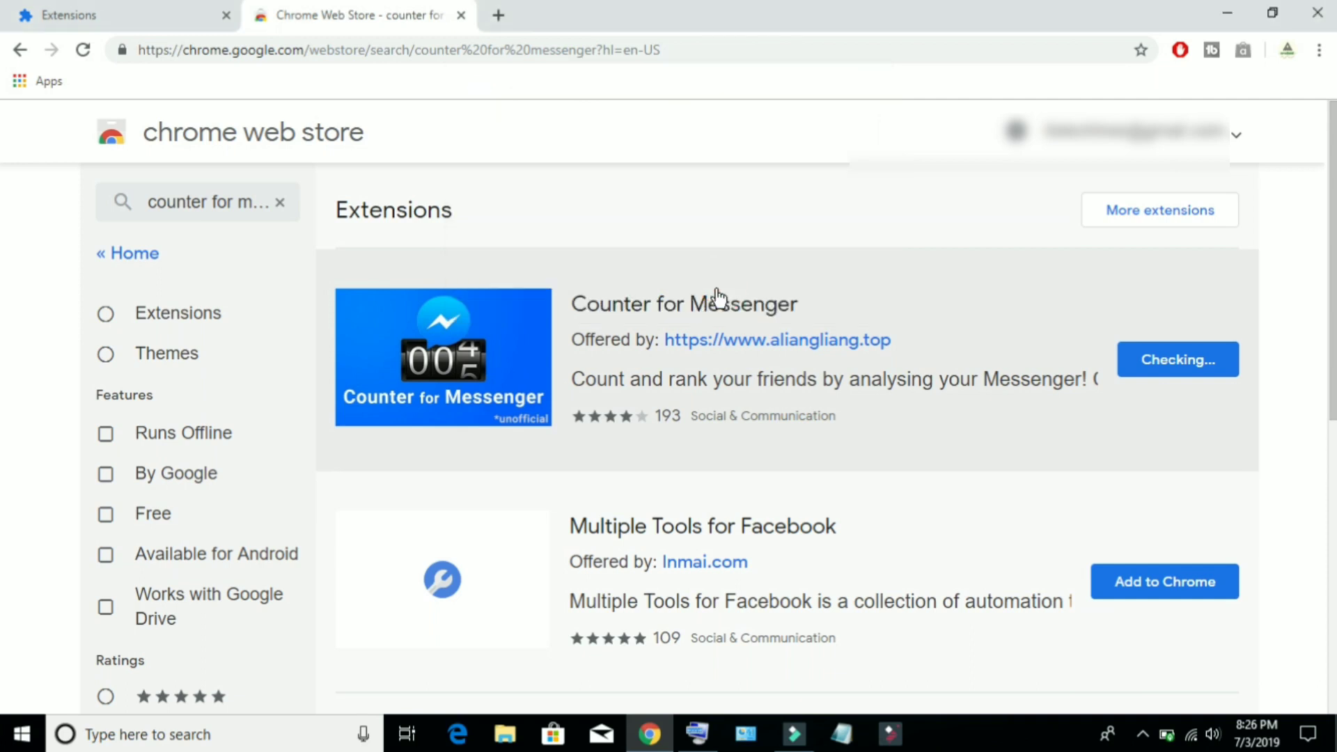
Launch Counter for Messenger and dismiss the data-fetching notice and Facebook login warning
click(1177, 360)
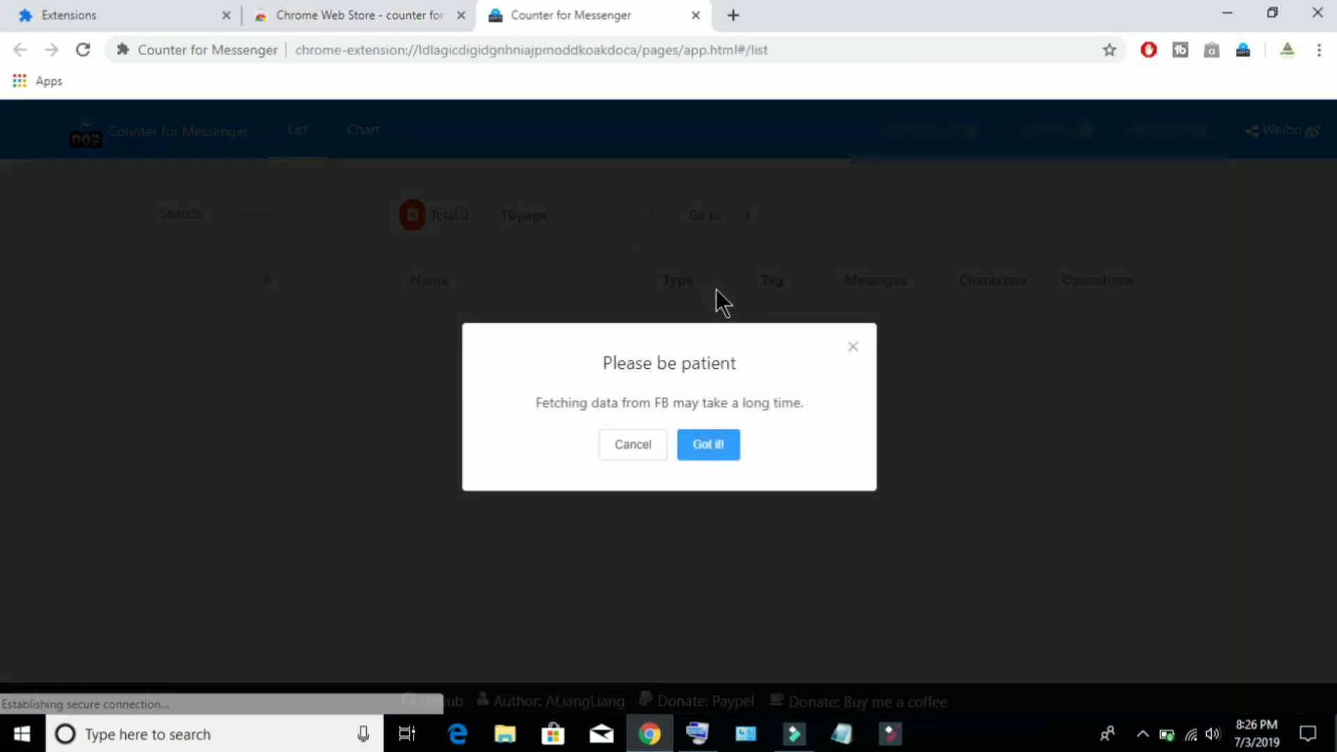
mouse_move(718, 358)
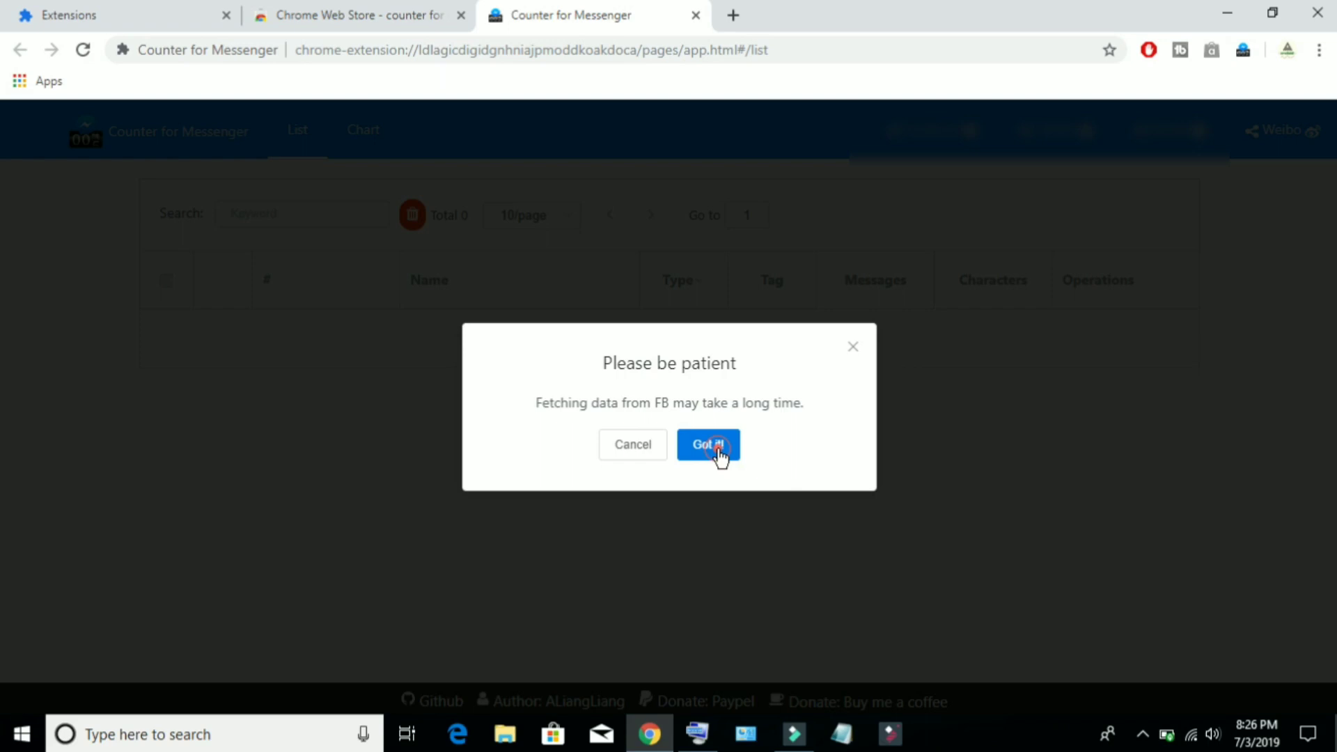
click(708, 445)
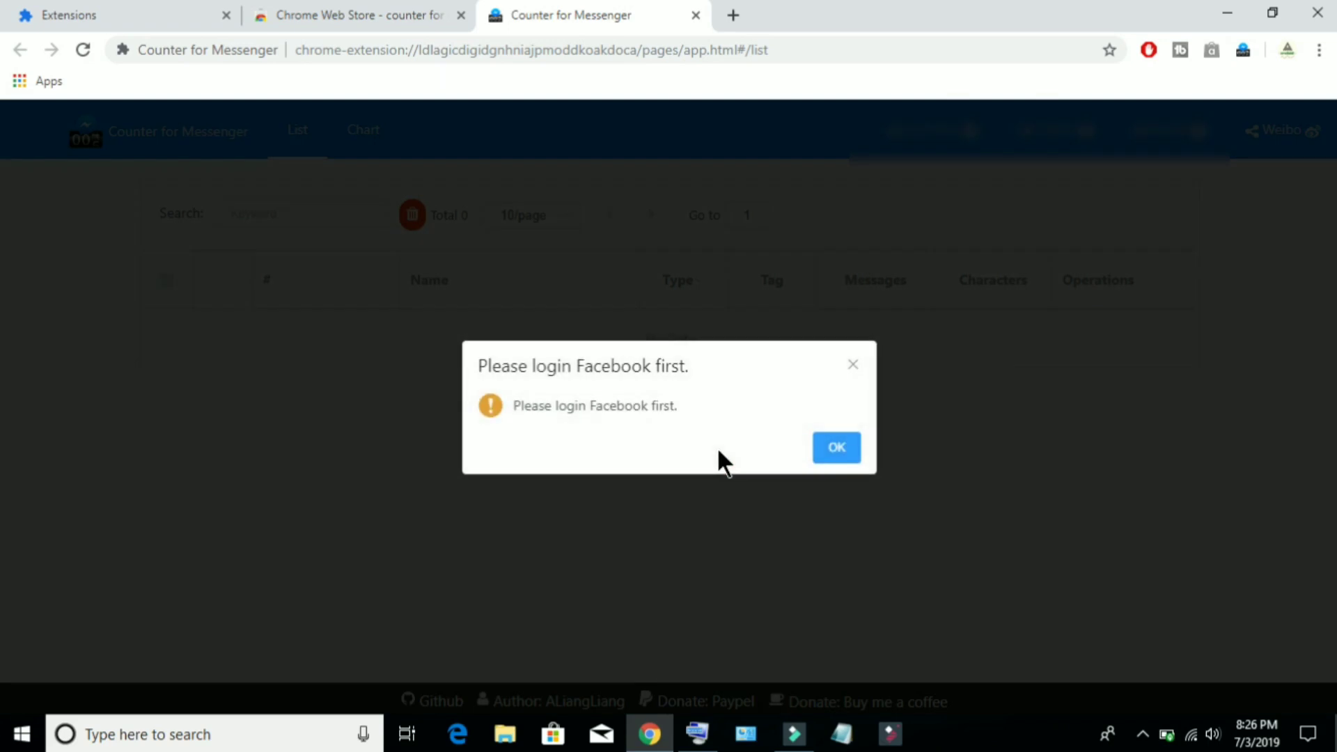
click(836, 447)
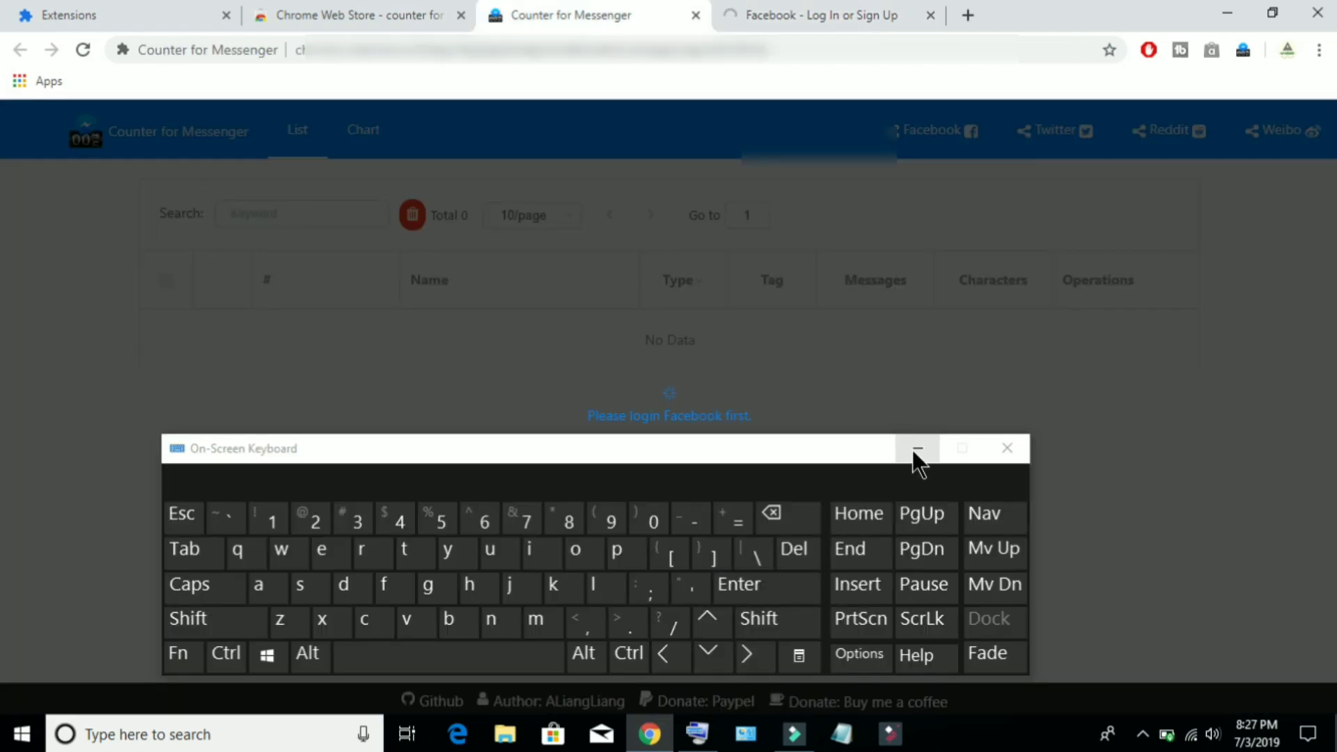
Hide the on-screen keyboard while the 151-conversation list loads message and character counts
click(917, 447)
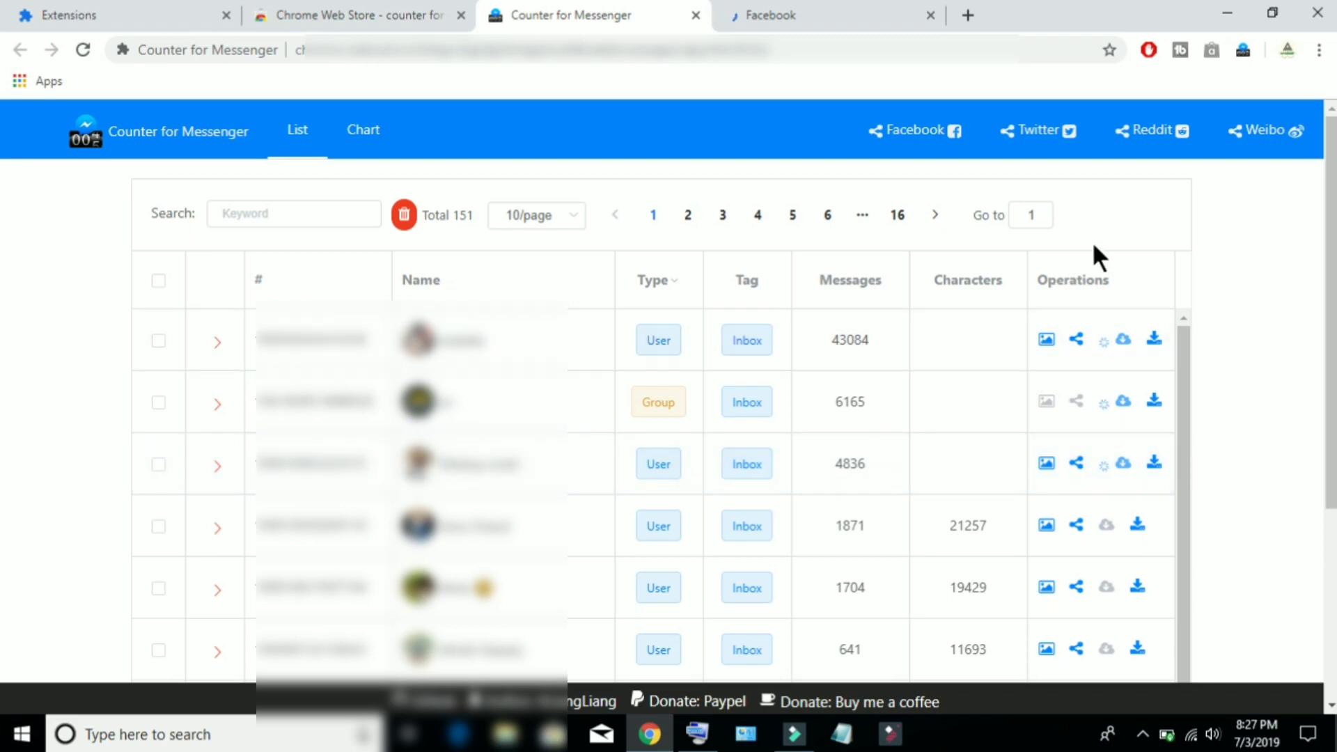
mouse_move(1284, 160)
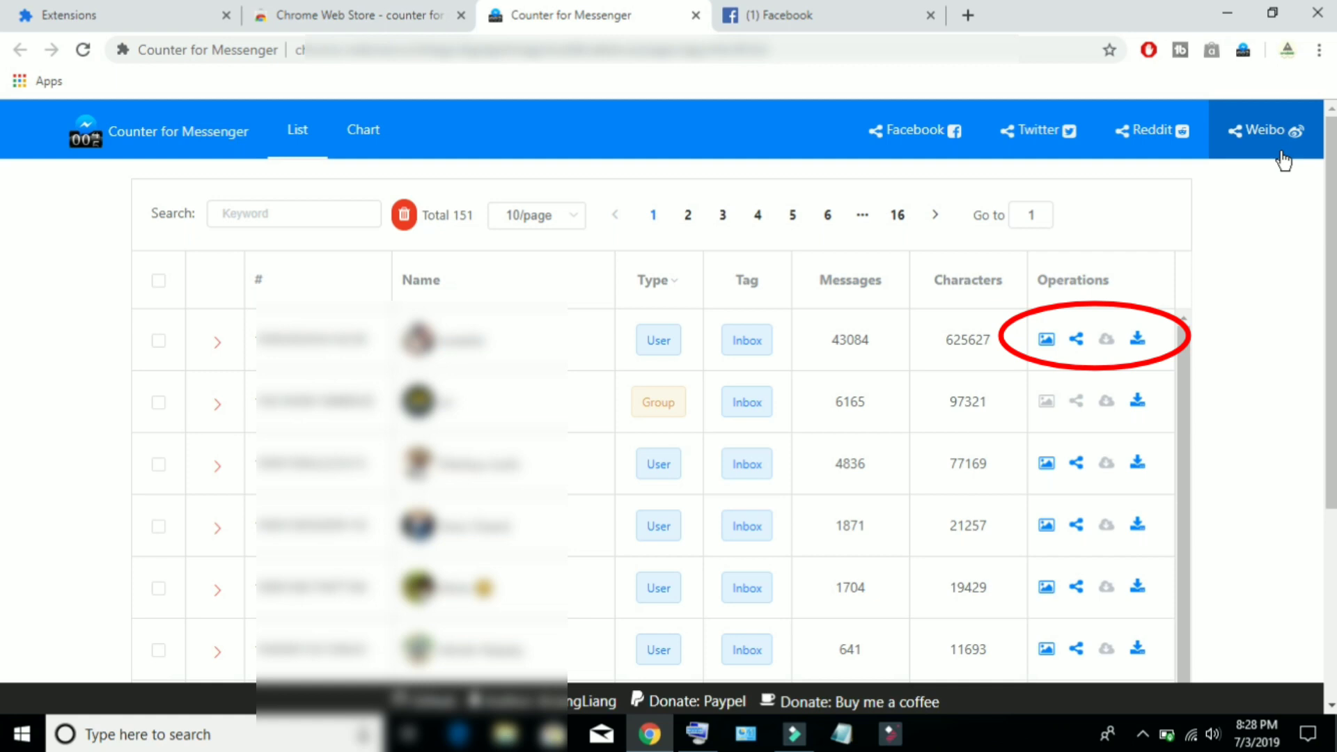
mouse_move(546, 196)
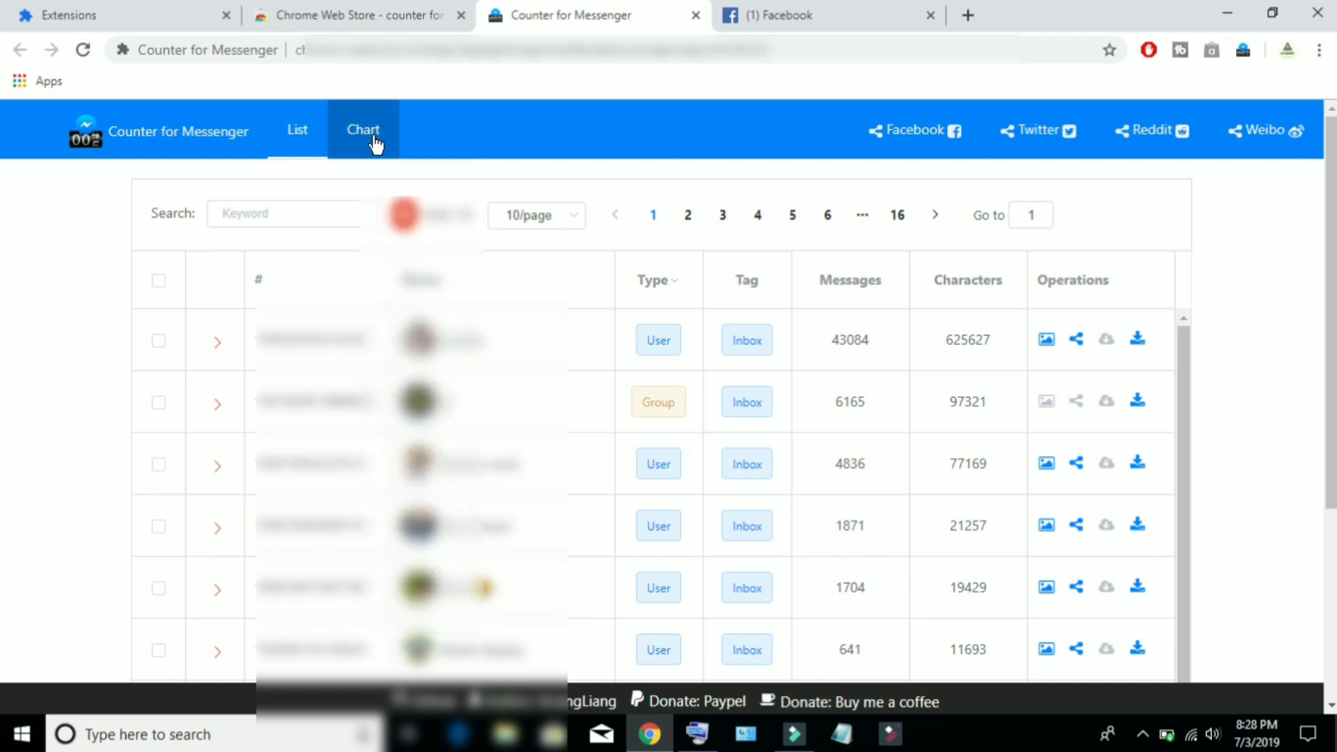
View the message-count bar chart, then expand the top conversation's emoji, color, and participants
click(362, 129)
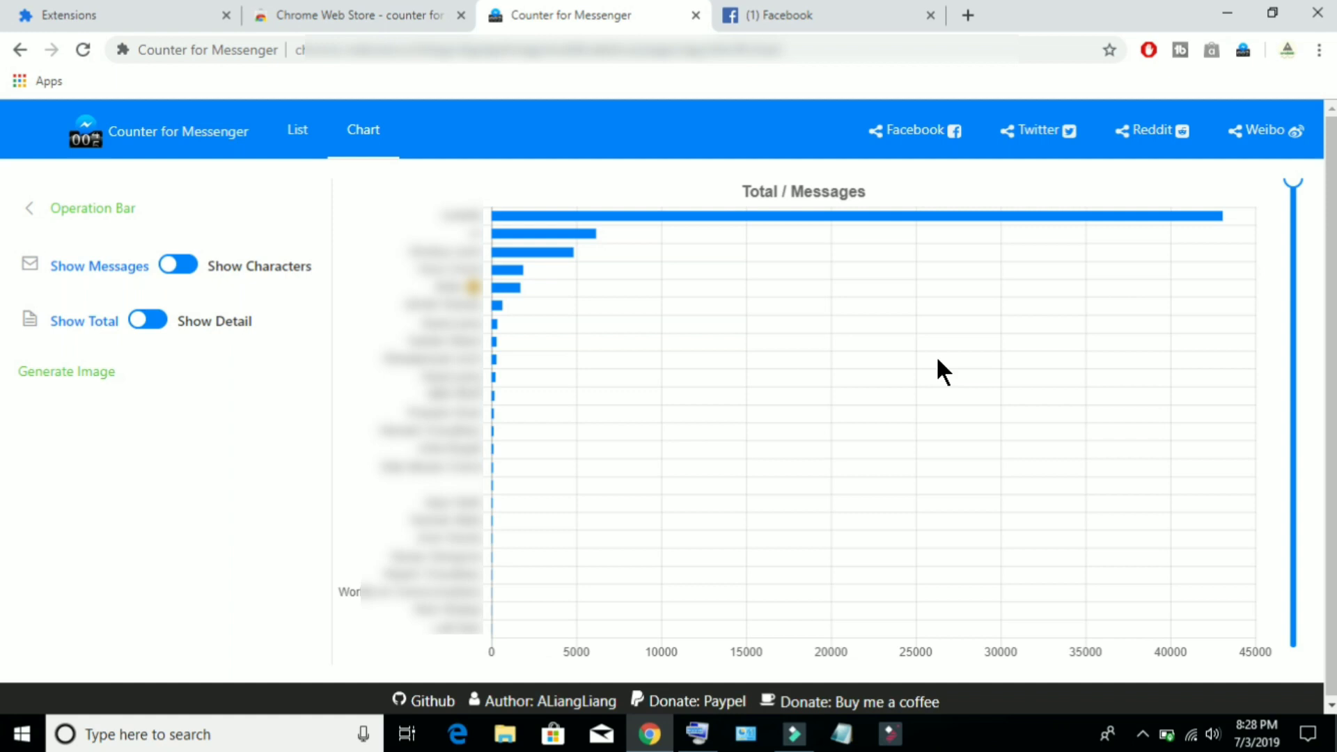
mouse_move(820, 449)
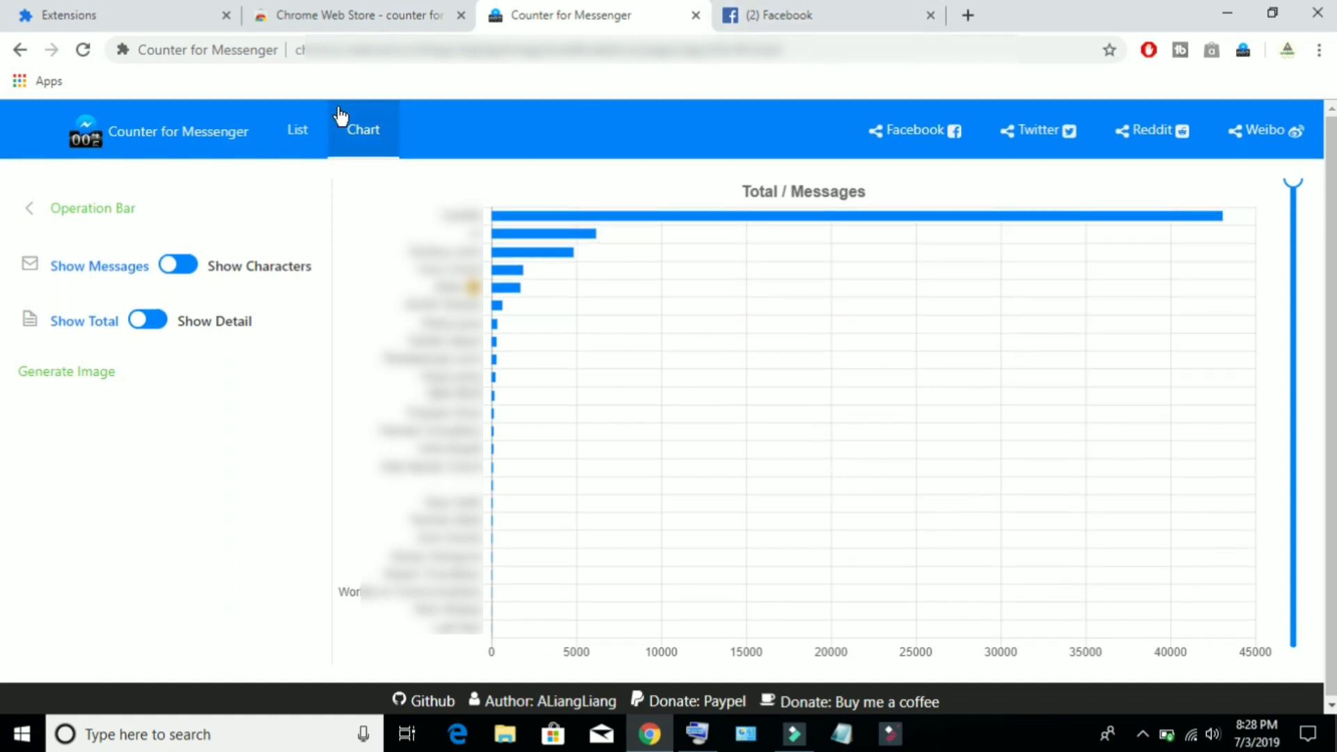
click(297, 129)
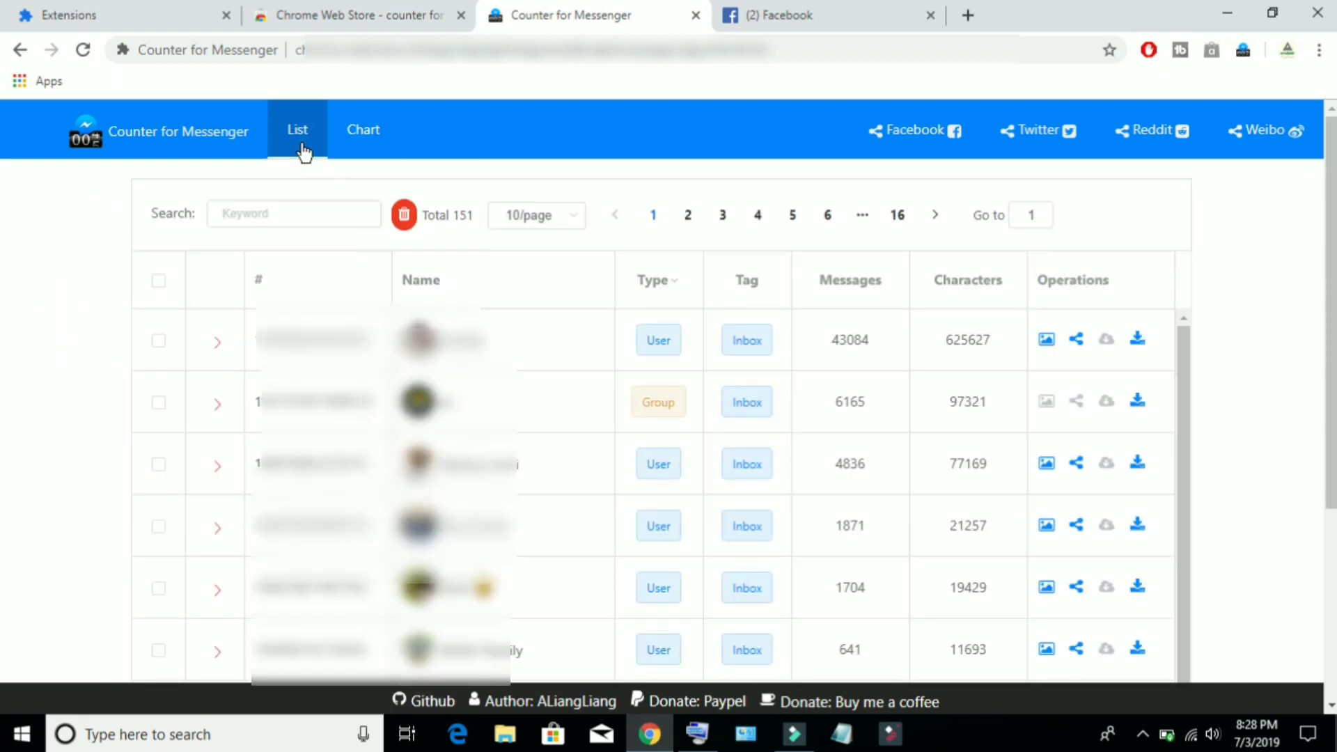
click(217, 341)
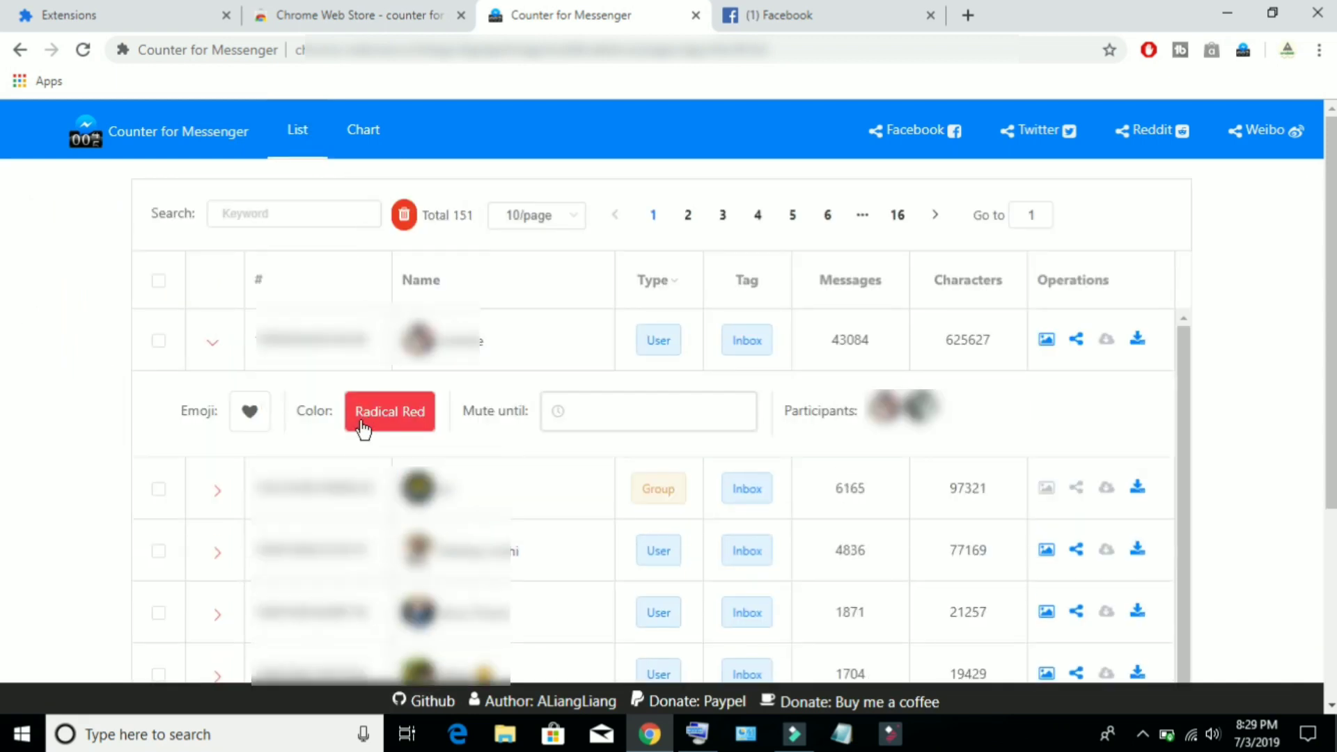
mouse_move(250, 411)
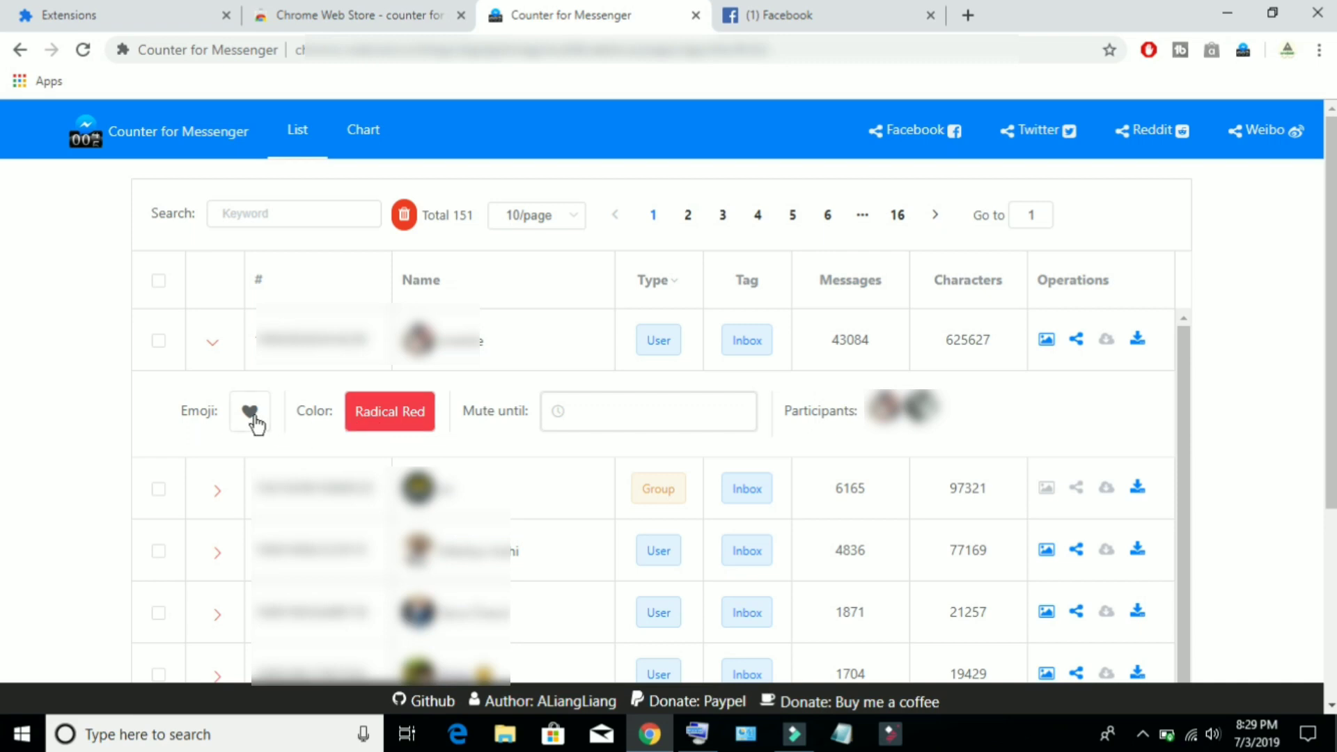